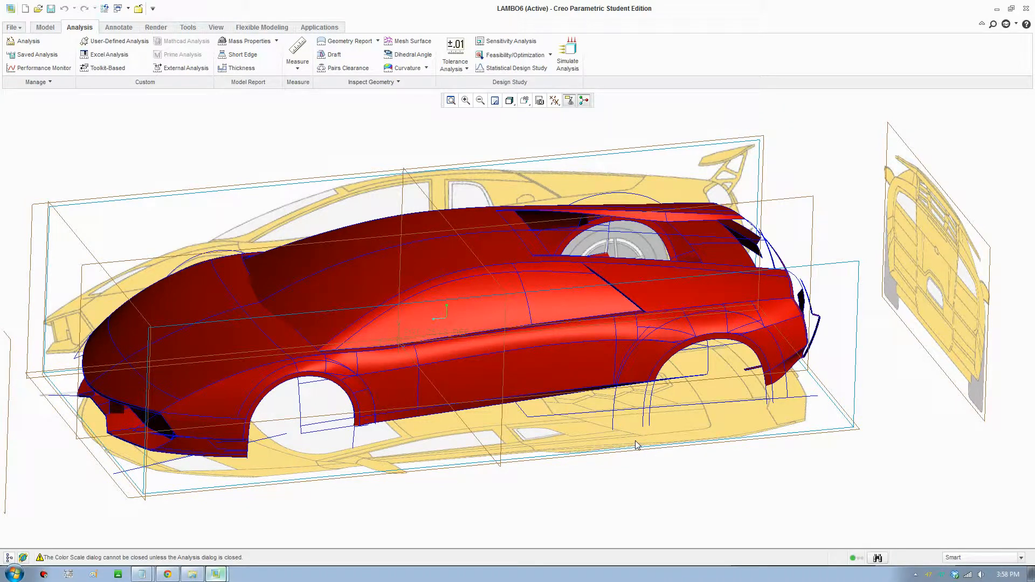
mouse_move(658, 354)
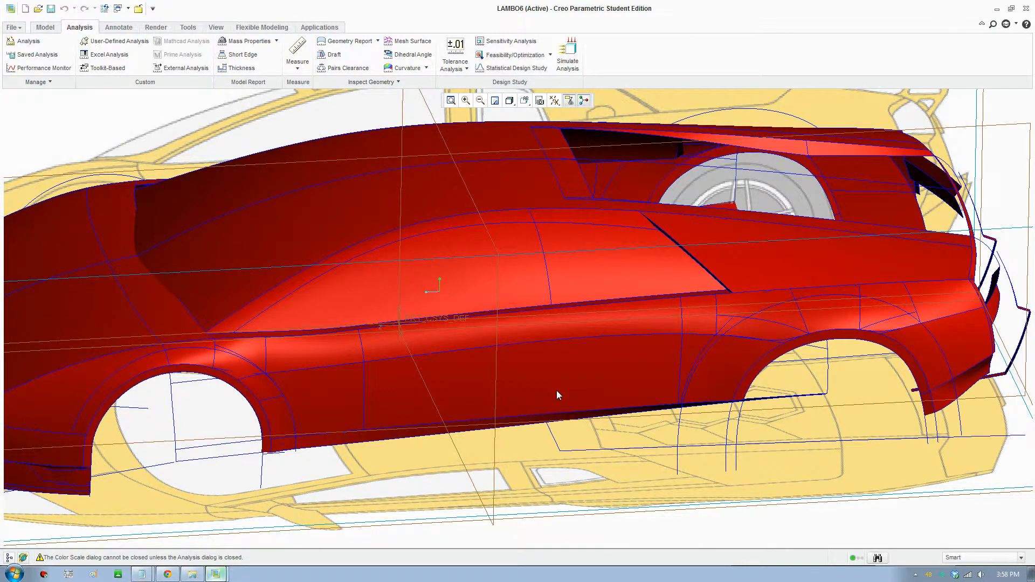
Step: Switch the LAMBO6 body to a saved view orientation from the Saved Orientations list
left_click(524, 101)
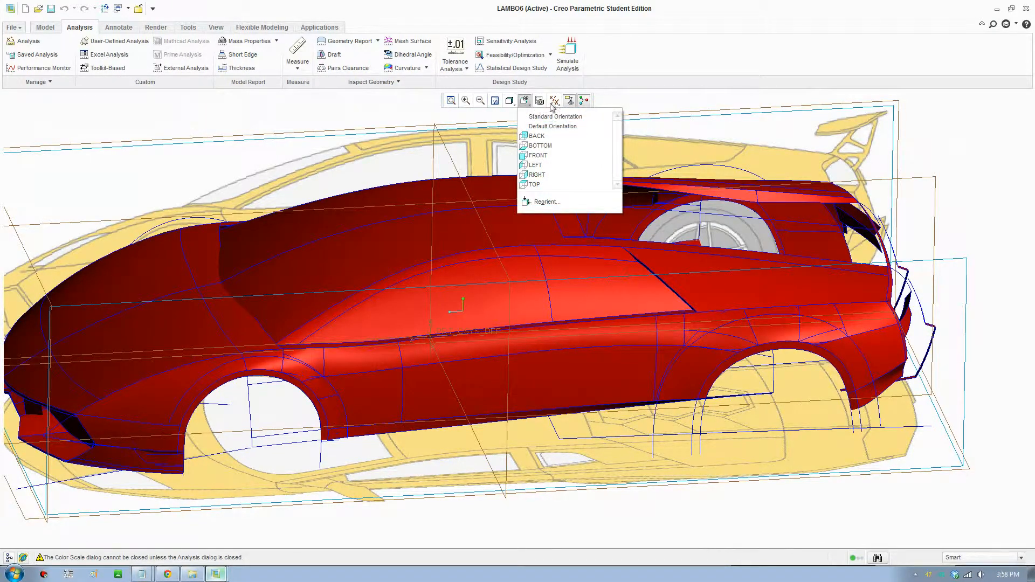
left_click(554, 99)
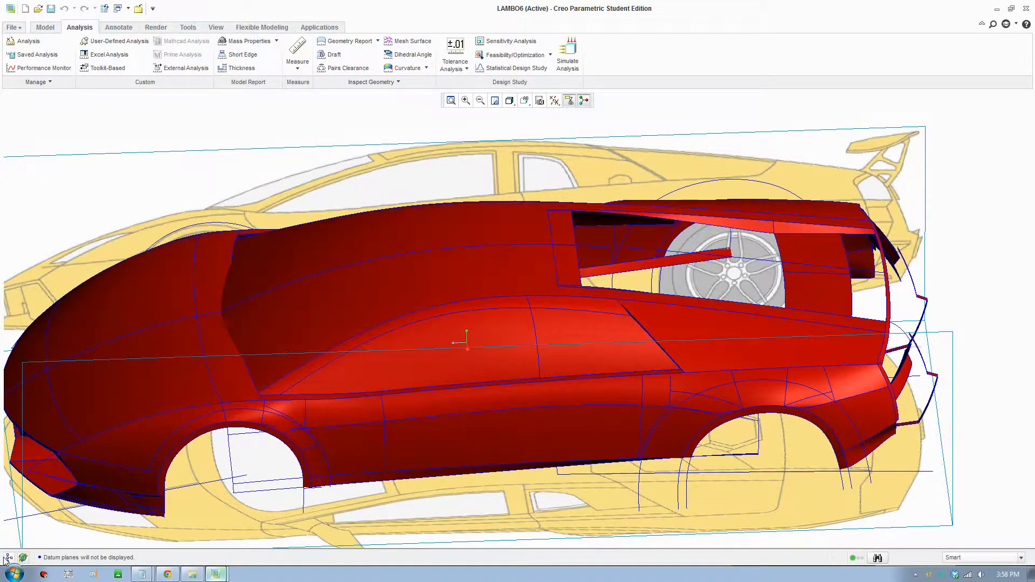
Step: Reopen the Style 1 feature for editing via Edit Definition in the Model Tree
right_click(34, 248)
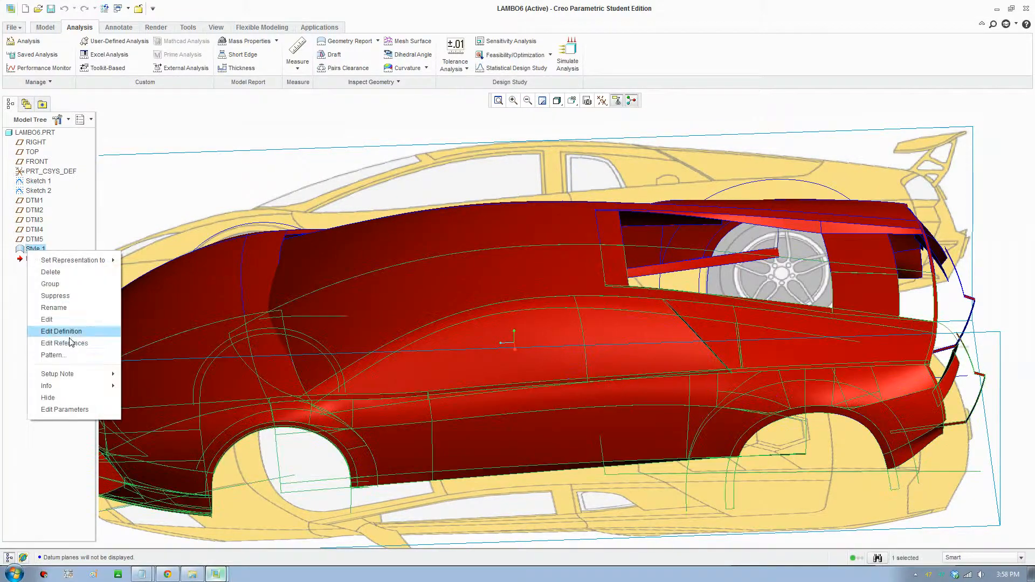
left_click(61, 331)
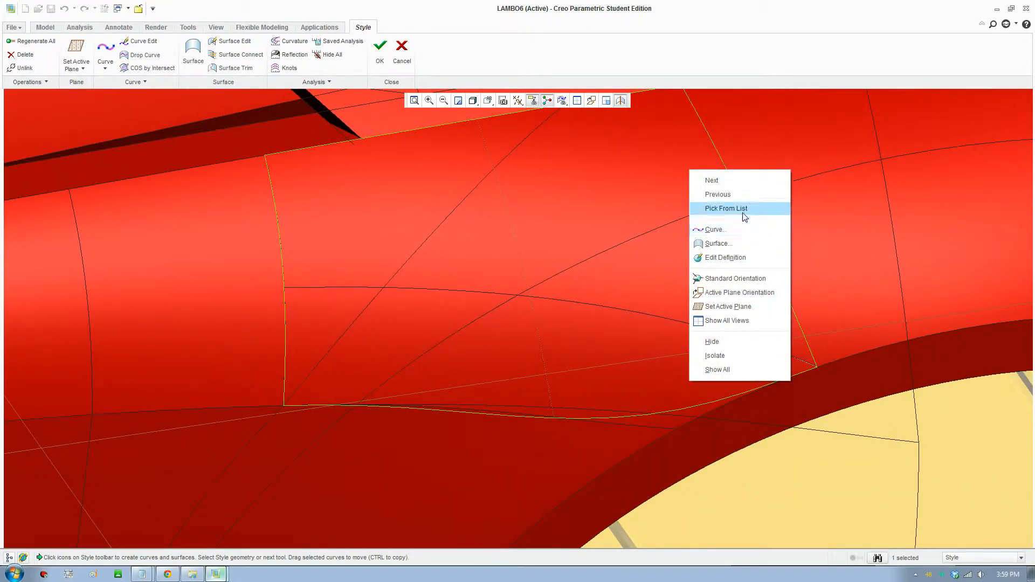
left_click(725, 208)
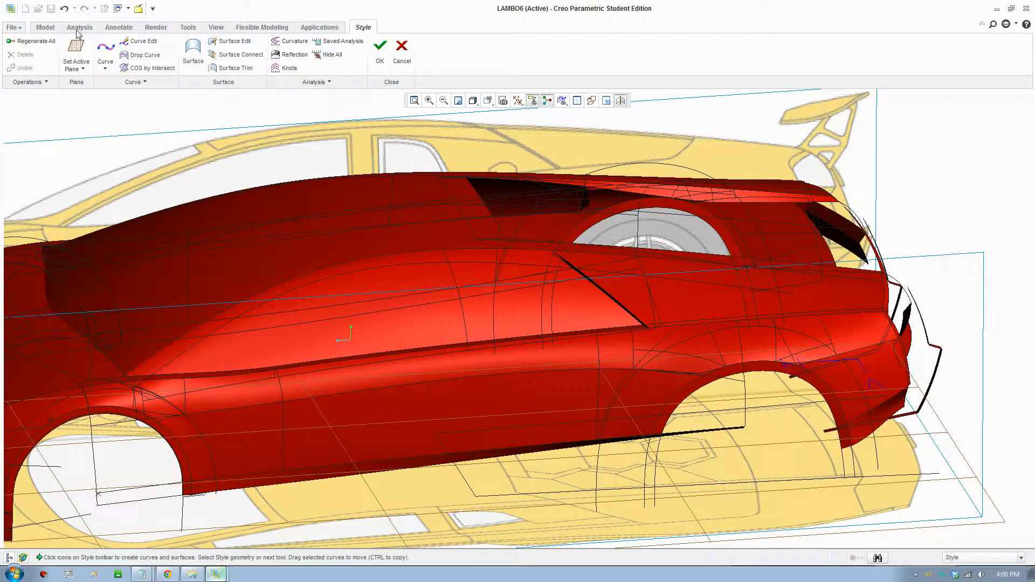
mouse_move(114, 75)
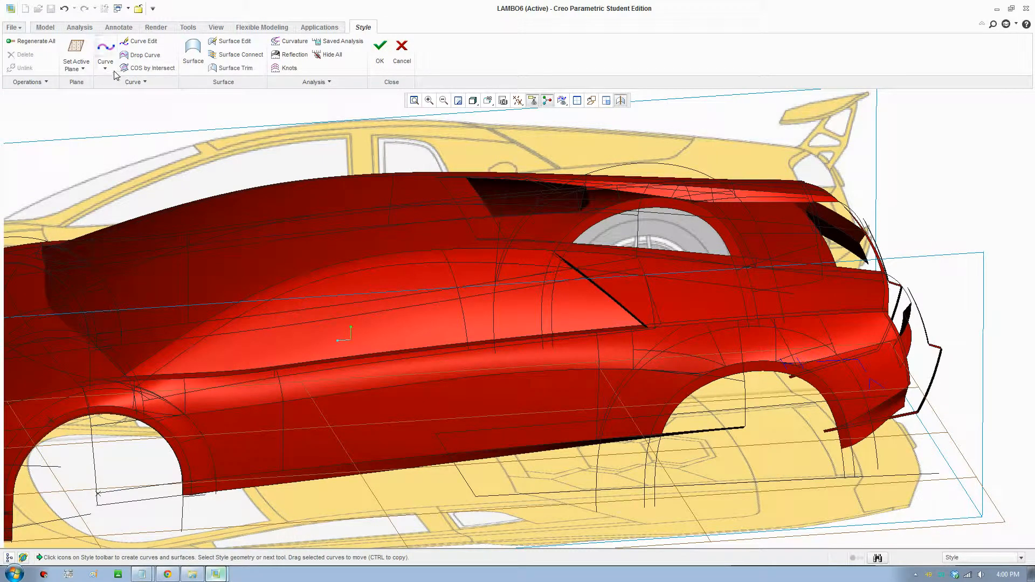
Step: Start a Shaded Curvature analysis from the Analysis tools
left_click(79, 27)
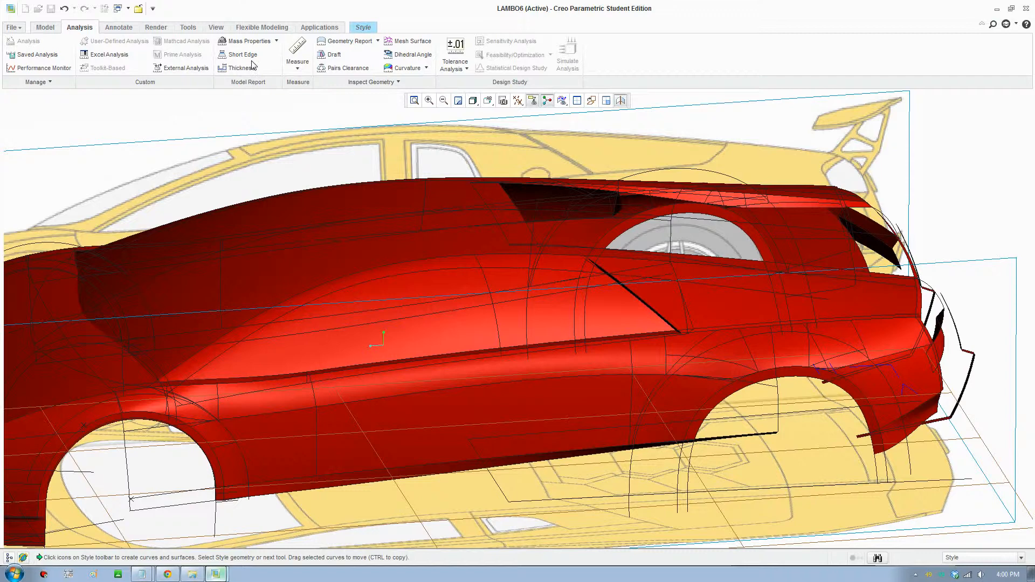
left_click(426, 68)
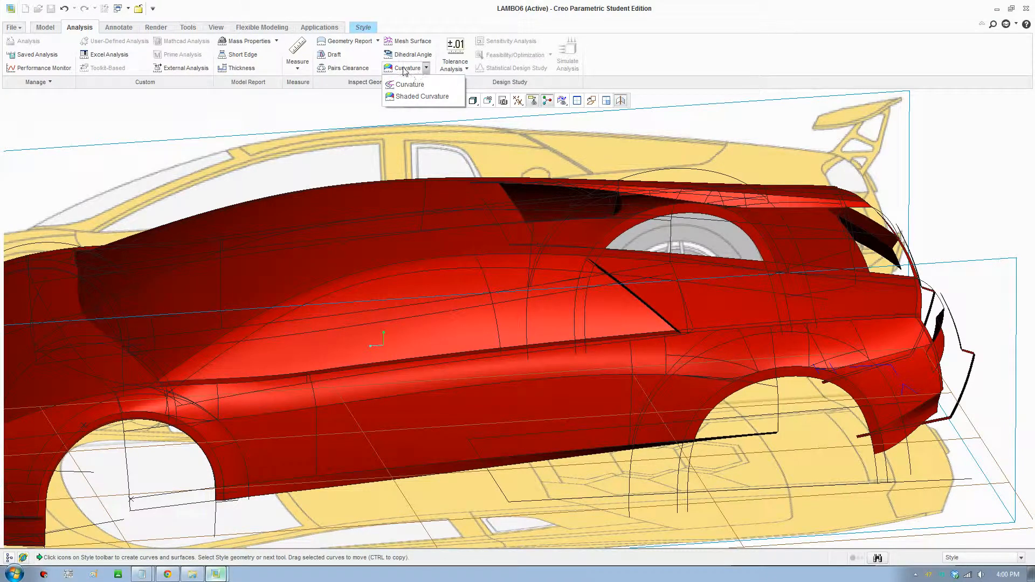
left_click(429, 96)
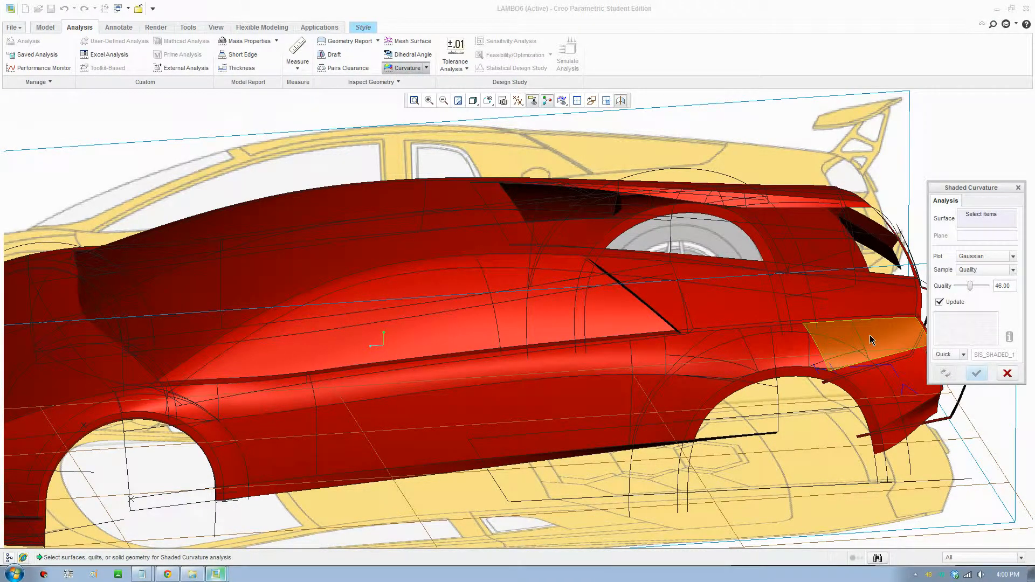
Step: Run the Gaussian curvature check over the rear fender and side body surfaces
left_click(857, 337)
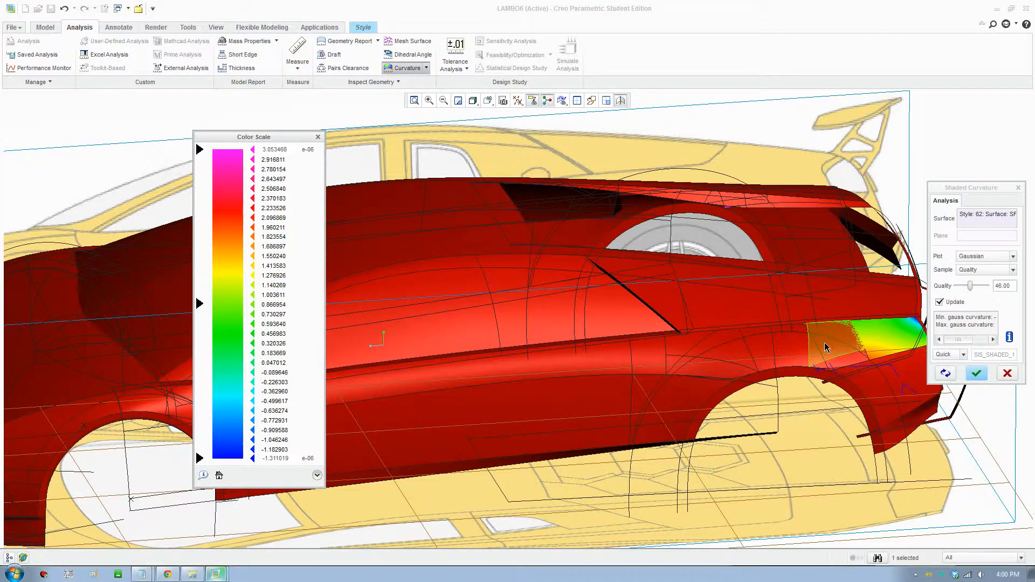
left_click(858, 340)
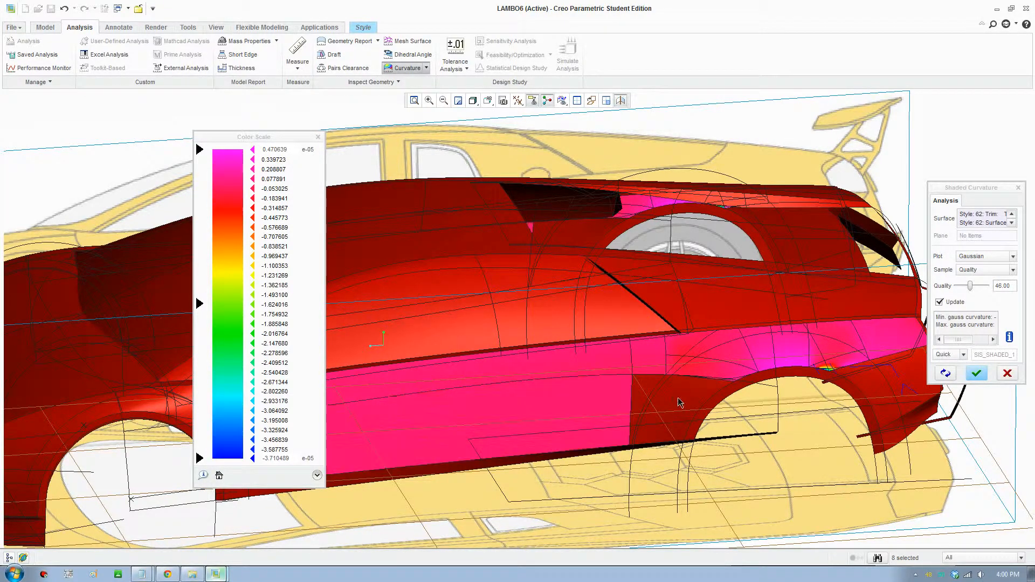
left_click(871, 386)
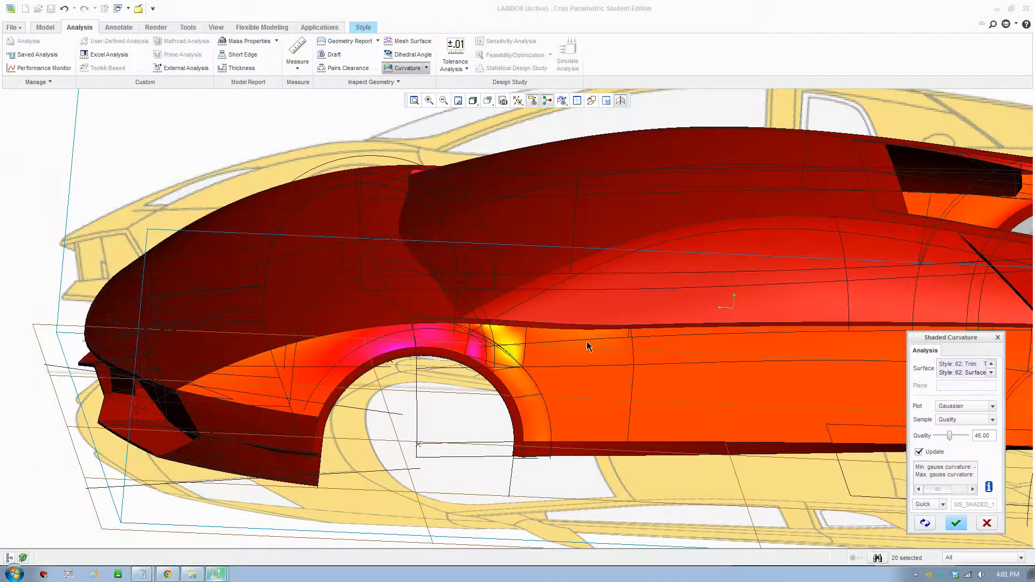
left_click_drag(588, 346, 667, 301)
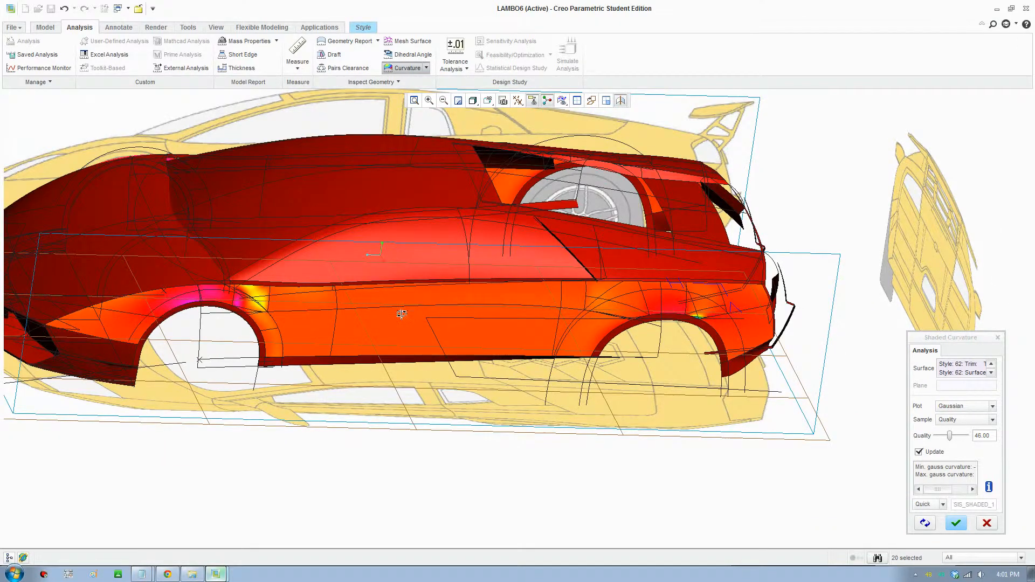
left_click_drag(401, 314, 428, 342)
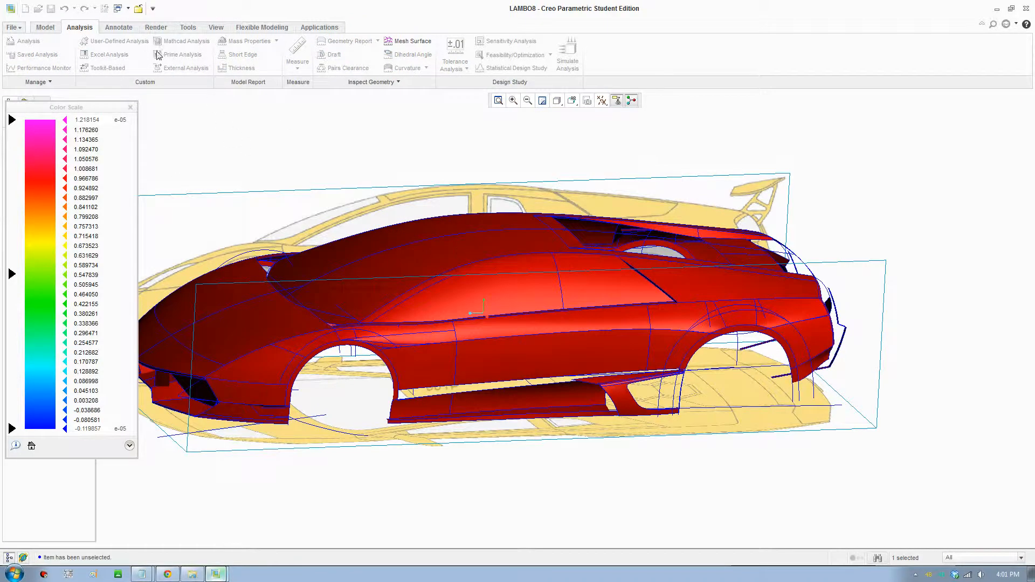
Step: Show the Model Tree and reopen the LAMBO8 Style feature for editing
left_click(119, 8)
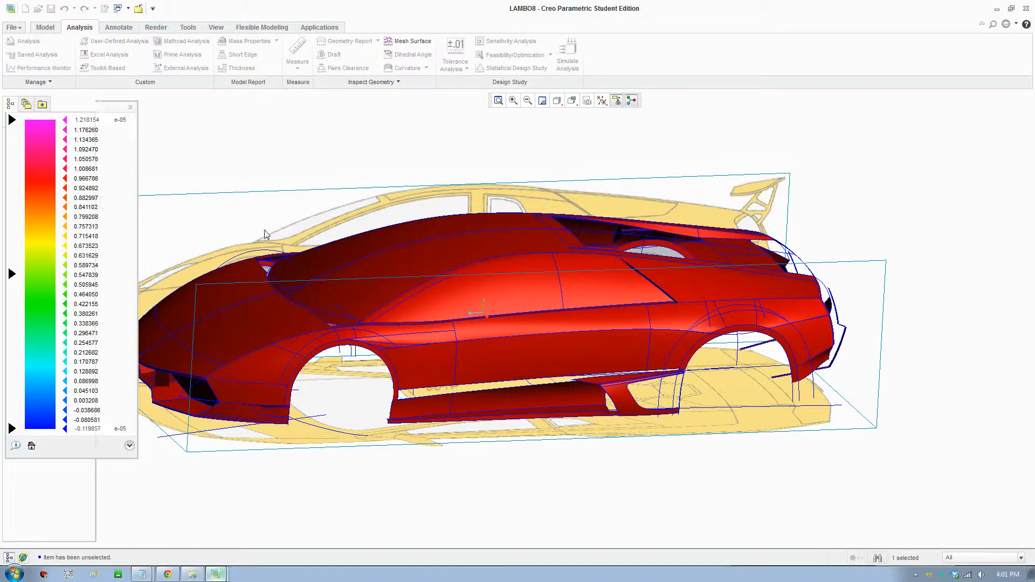
right_click(35, 248)
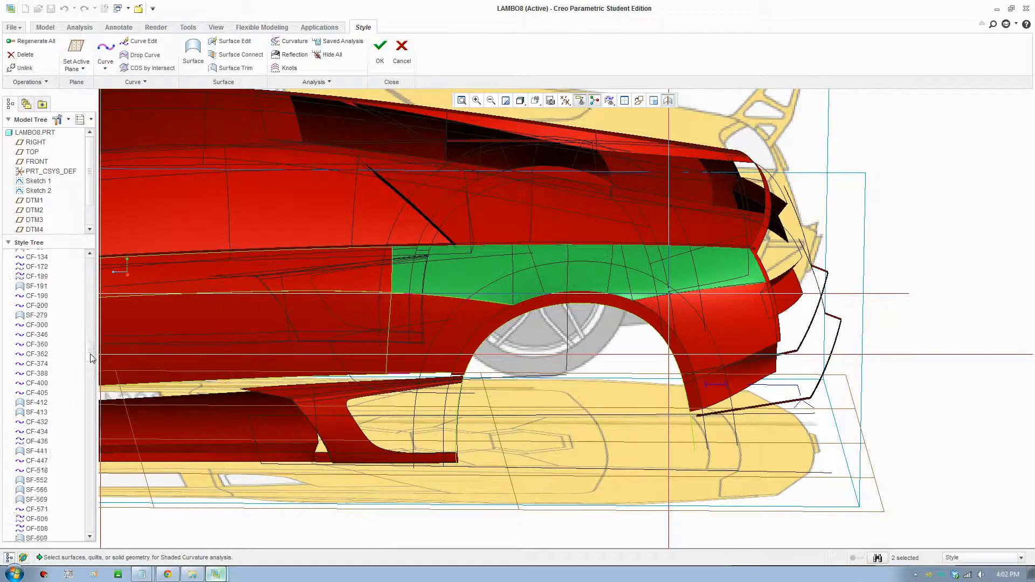
Step: Clear the selection at the rear fender and start a new freeform curve
scroll("down", 3)
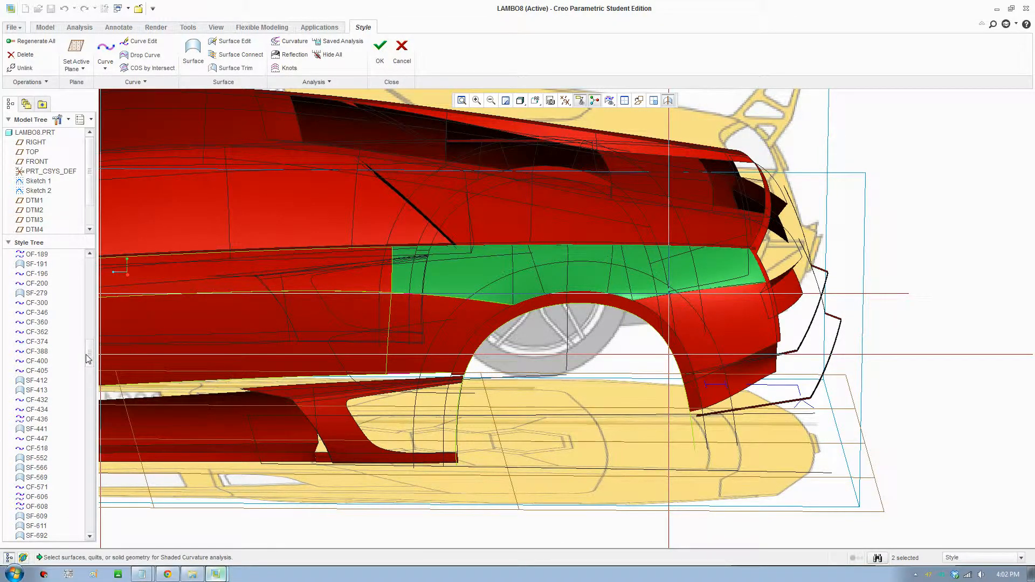
right_click(36, 273)
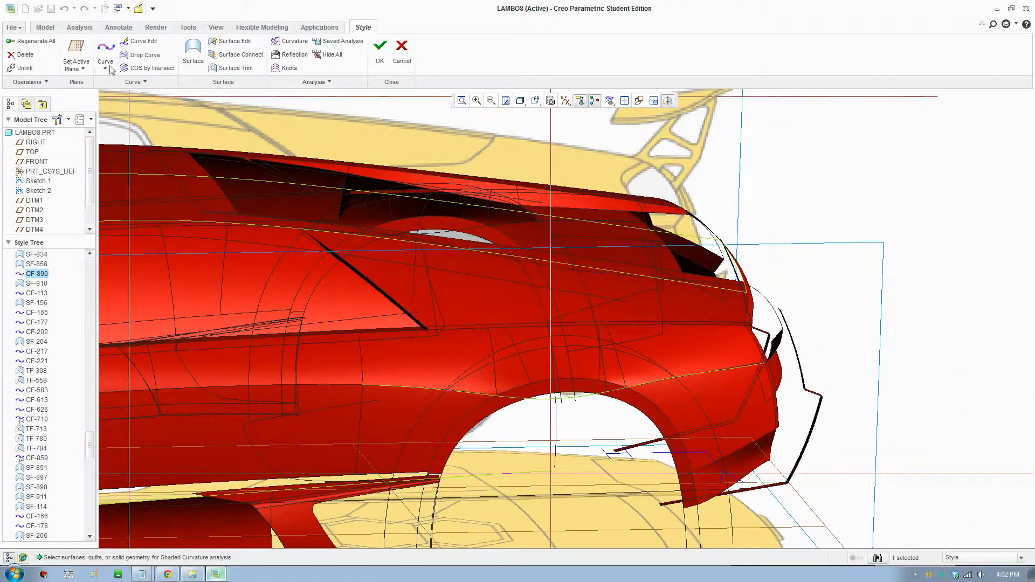
left_click(105, 55)
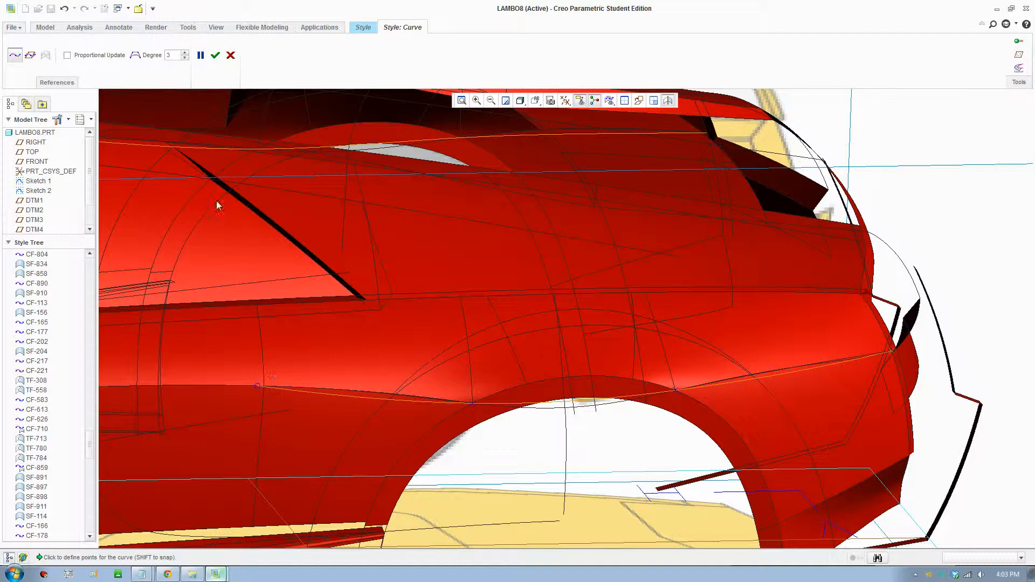
Step: Finish the new curve and bring CF-916 into Curve Edit
left_click(214, 55)
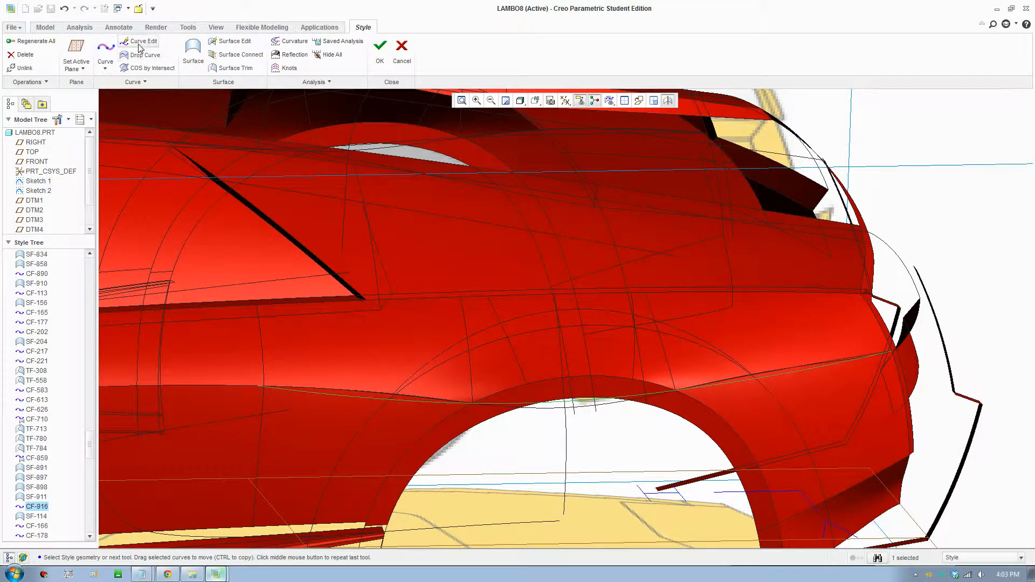
left_click(138, 41)
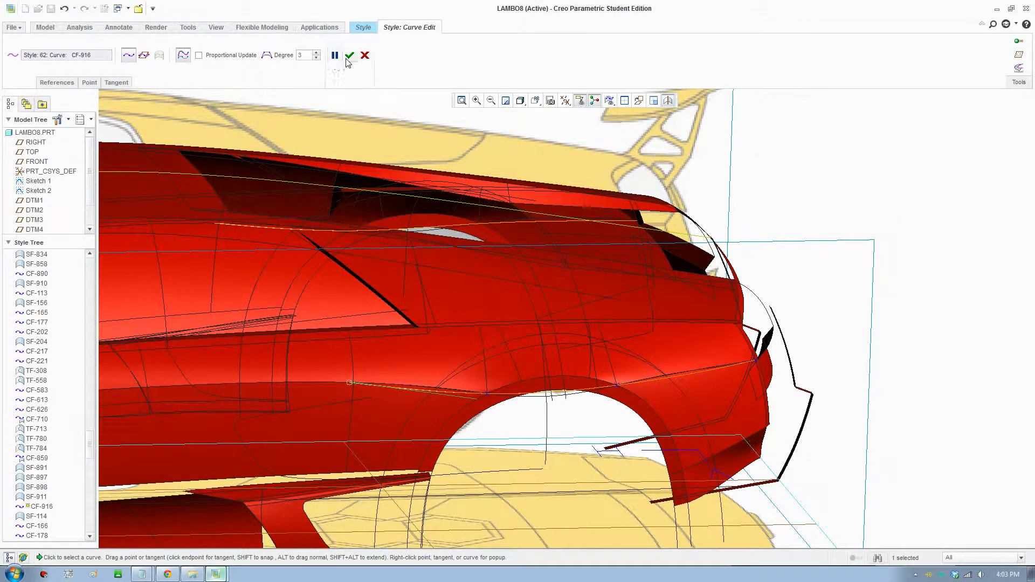
left_click(349, 55)
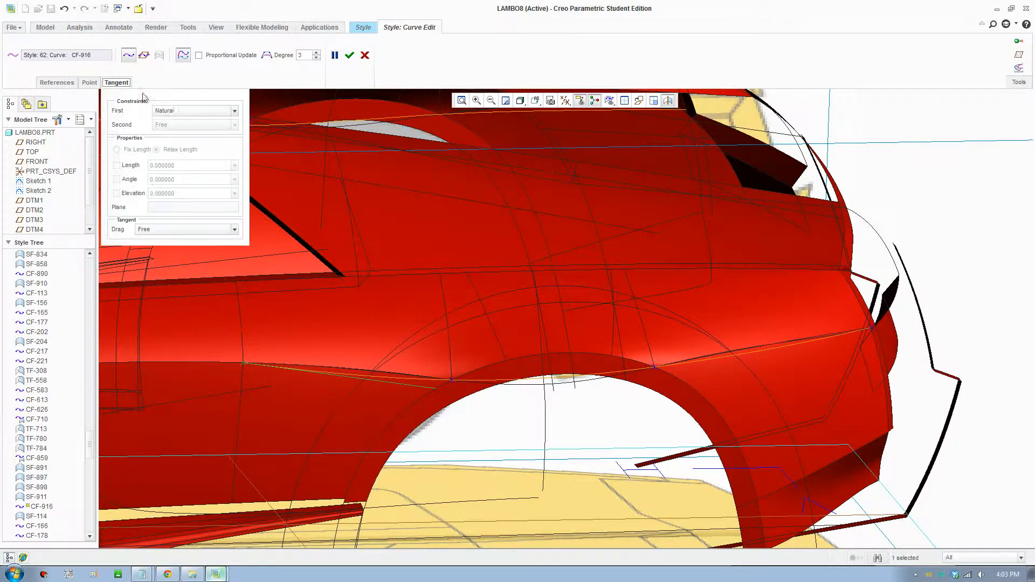
Step: Set a continuity constraint on the First end of CF-916 in the Tangent settings
left_click(233, 110)
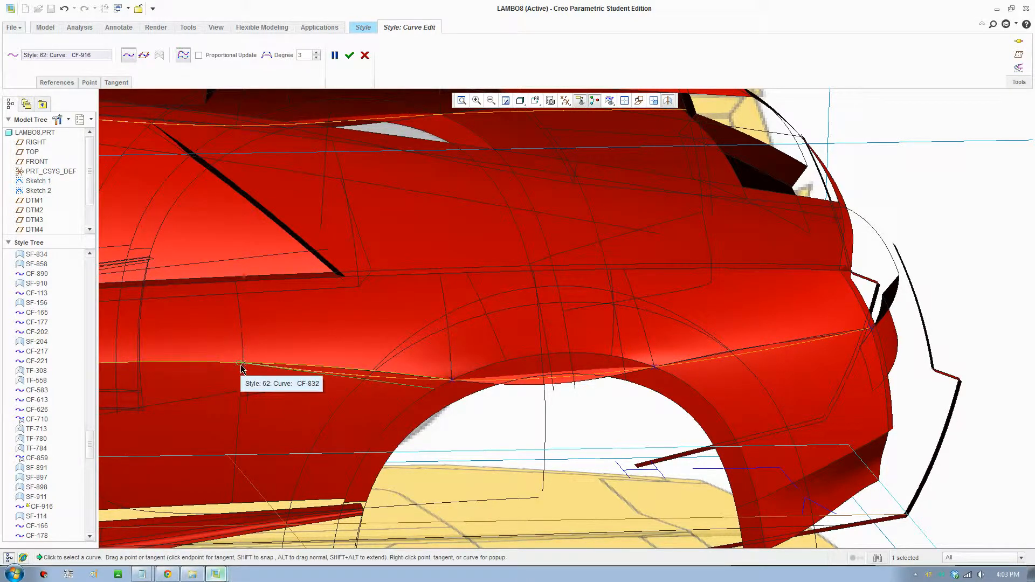
left_click(116, 82)
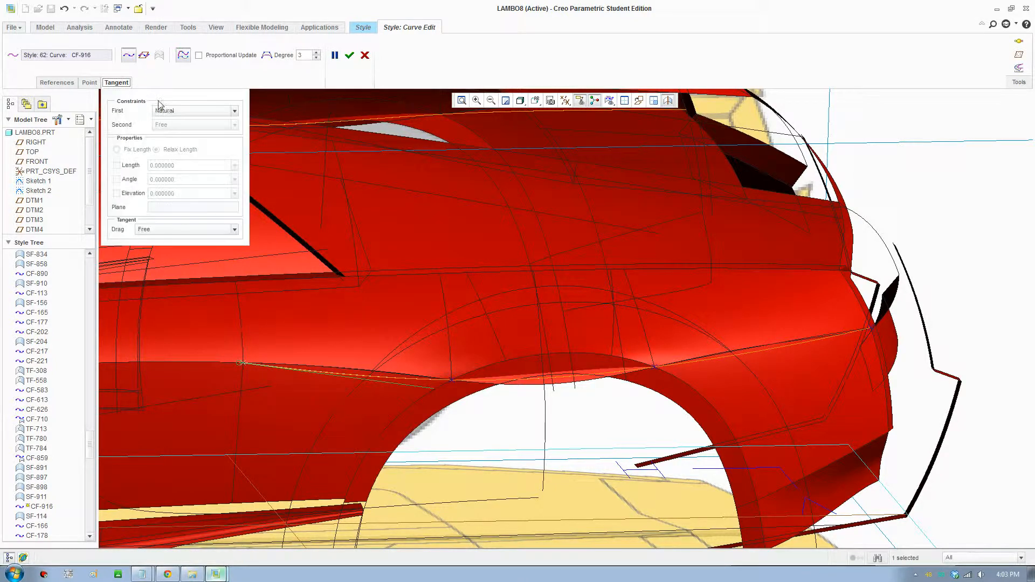
left_click(234, 110)
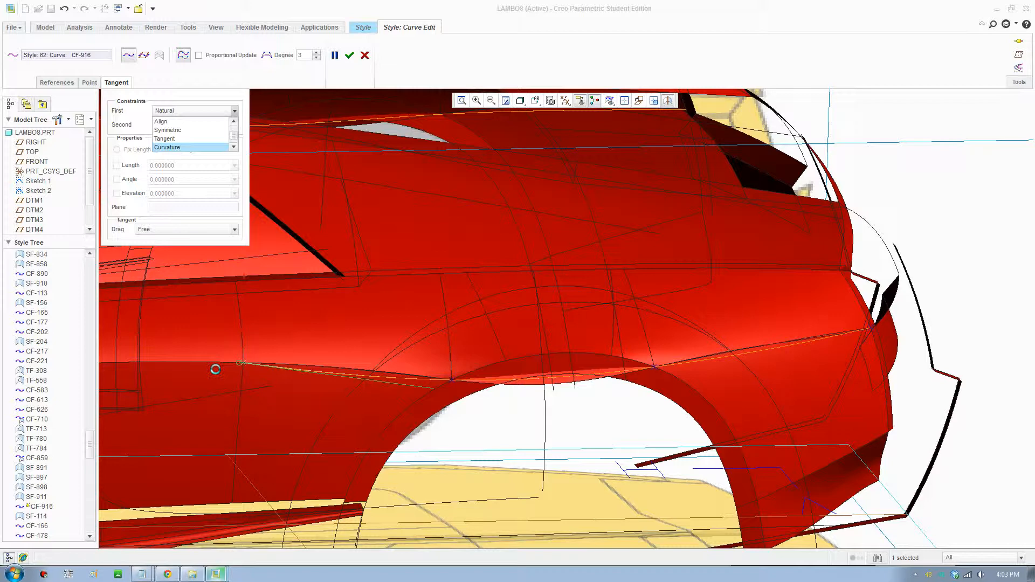
left_click(166, 148)
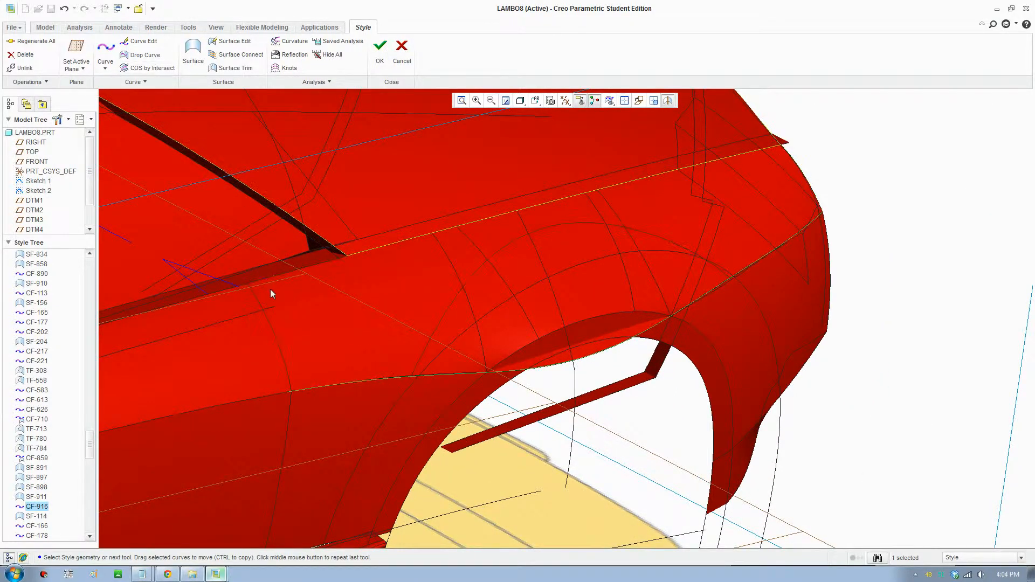
Step: Make CF-916 a degree-4 curve and reshape its end along the lower fender
left_click(143, 40)
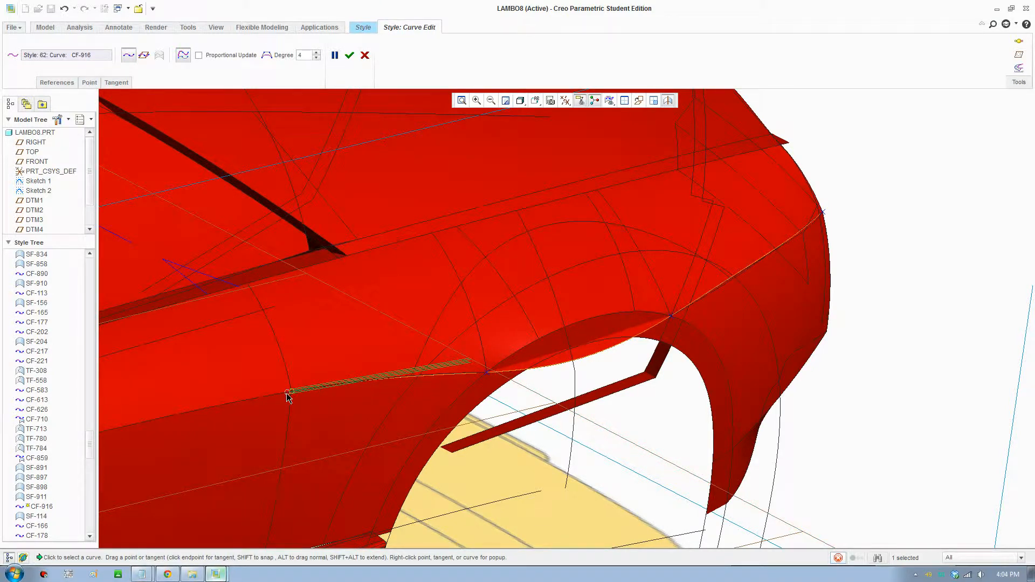
left_click_drag(287, 396, 488, 380)
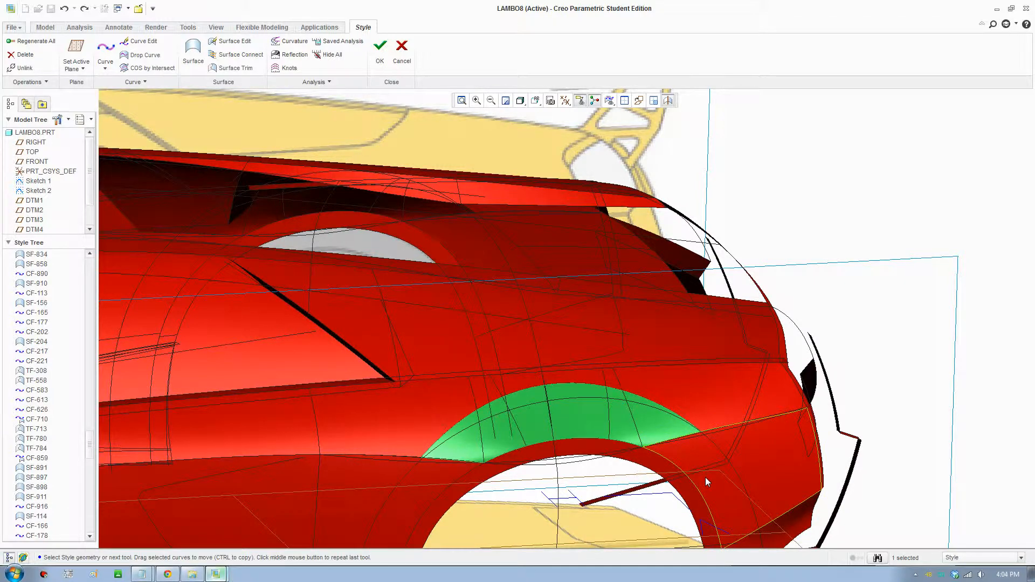
Step: Delete the fender surface patch above the rear wheel arch, confirming with Yes
left_click(23, 54)
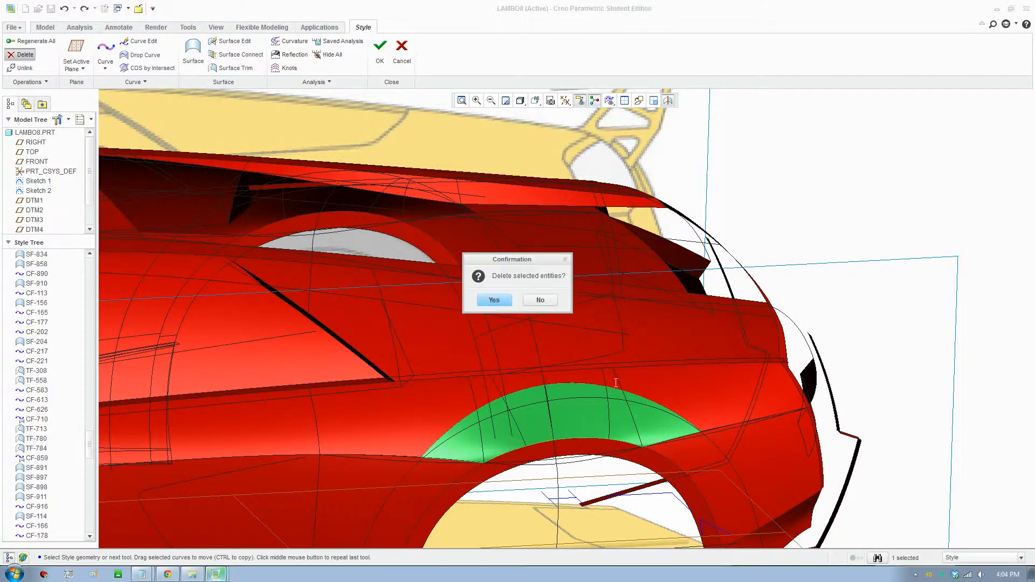
left_click(492, 300)
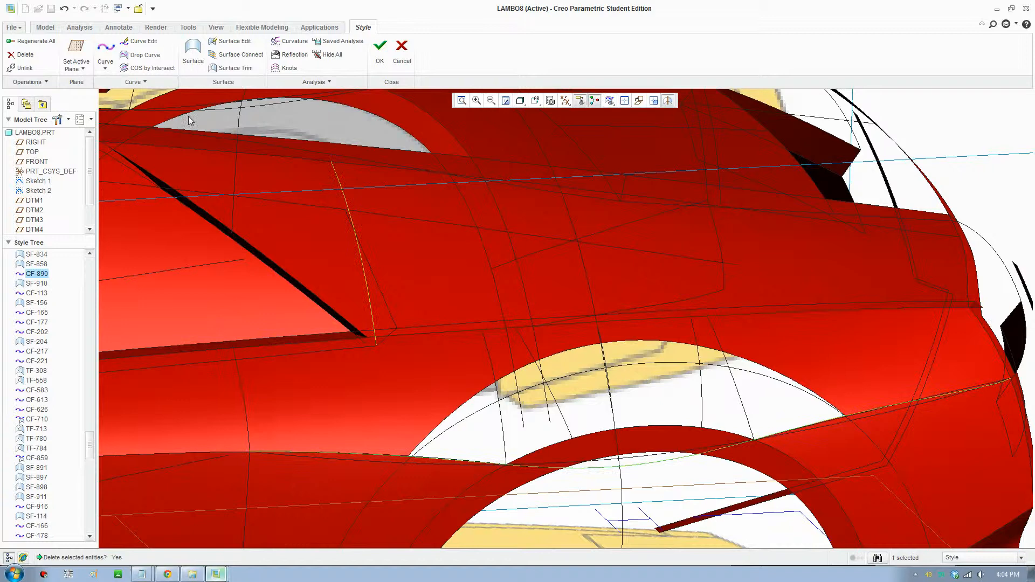
left_click(191, 51)
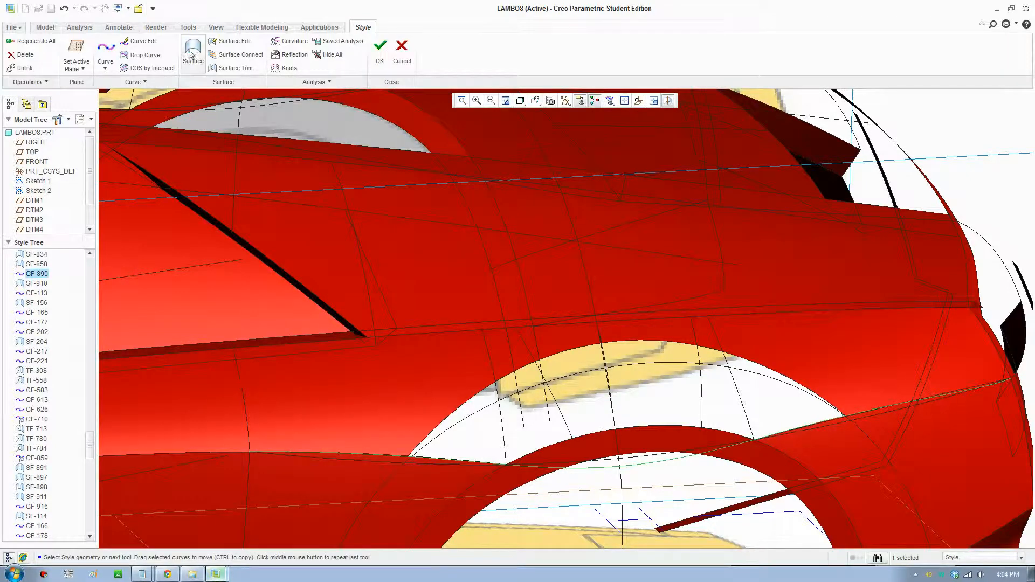
Step: Create surface SF-910 from the boundary curves around the fender opening
left_click(192, 56)
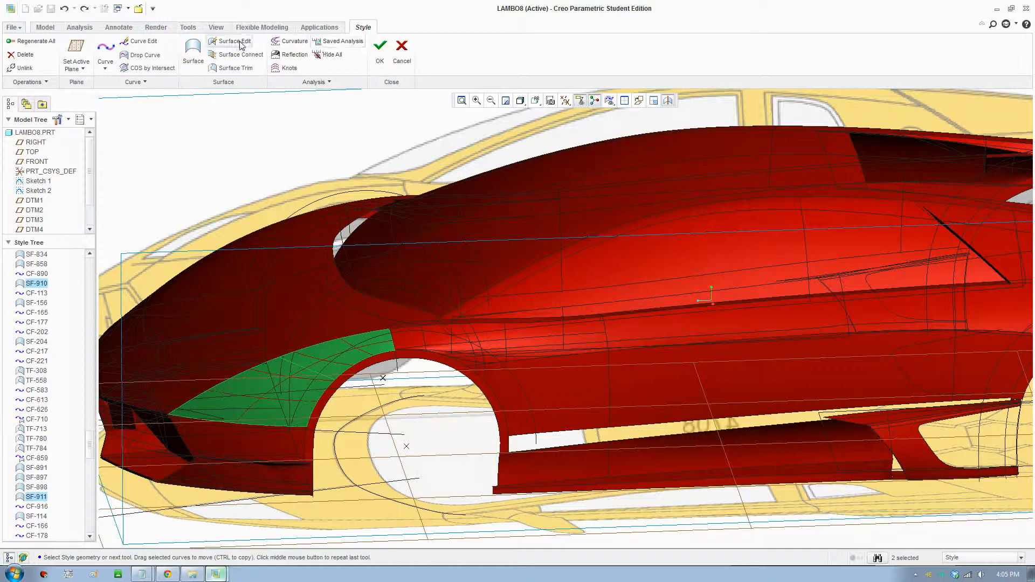
Step: Apply a 6x6 mesh edit SE-919 to surface SF-910 and accept it
left_click(231, 39)
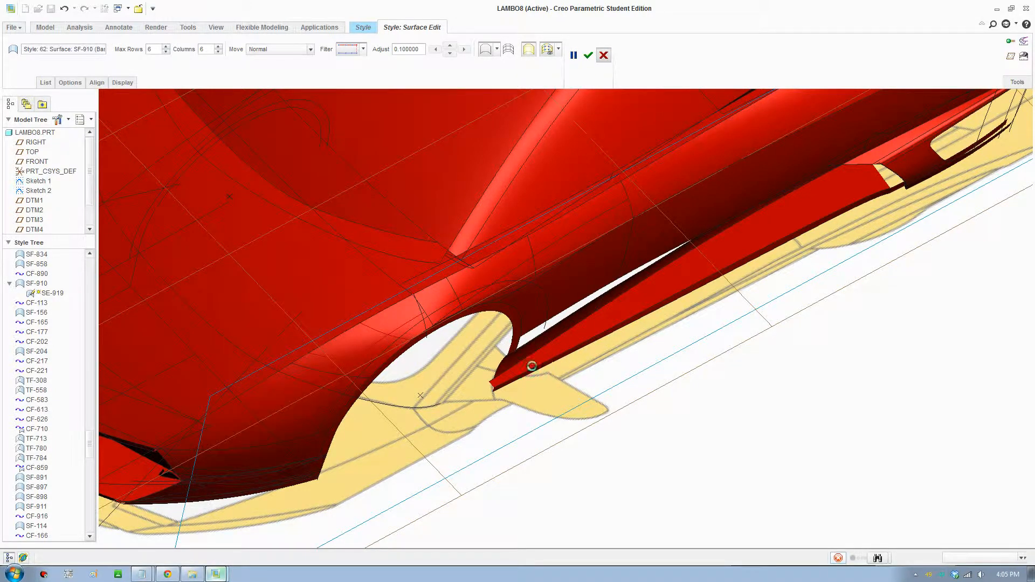
left_click(587, 55)
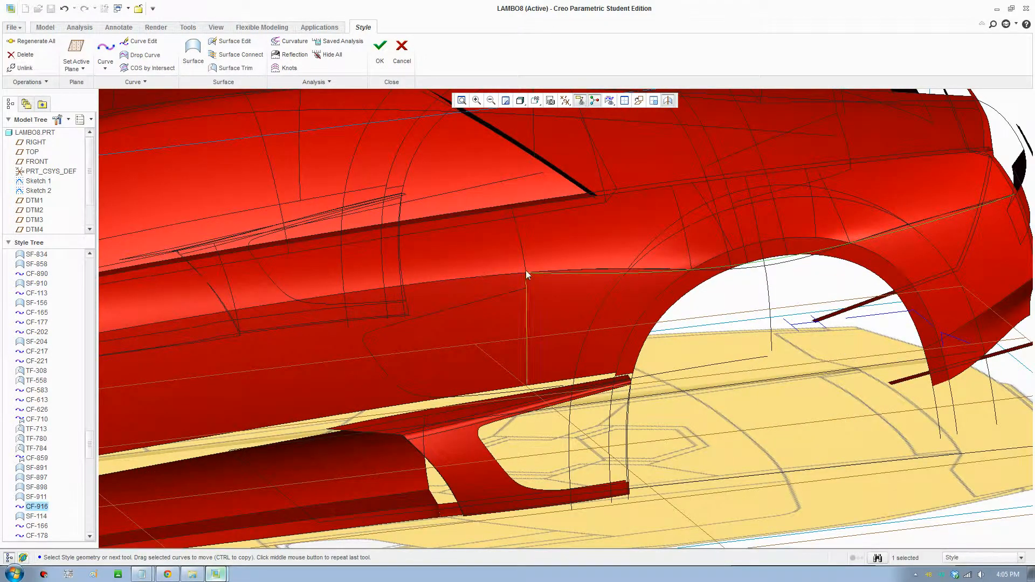
Step: Delete lower-fender curve CF-916 and confirm the deletion with Yes
left_click(24, 54)
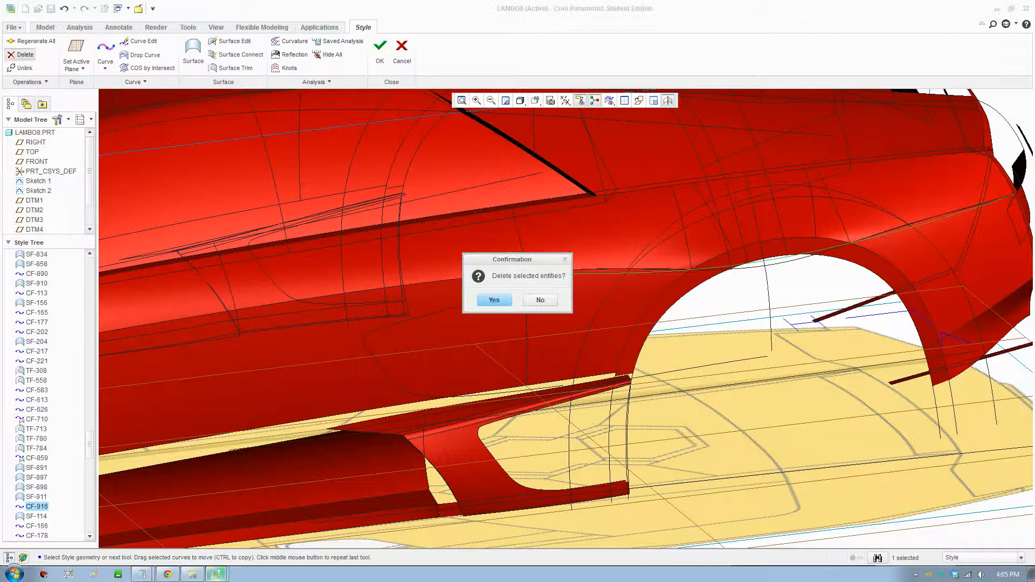
left_click(493, 299)
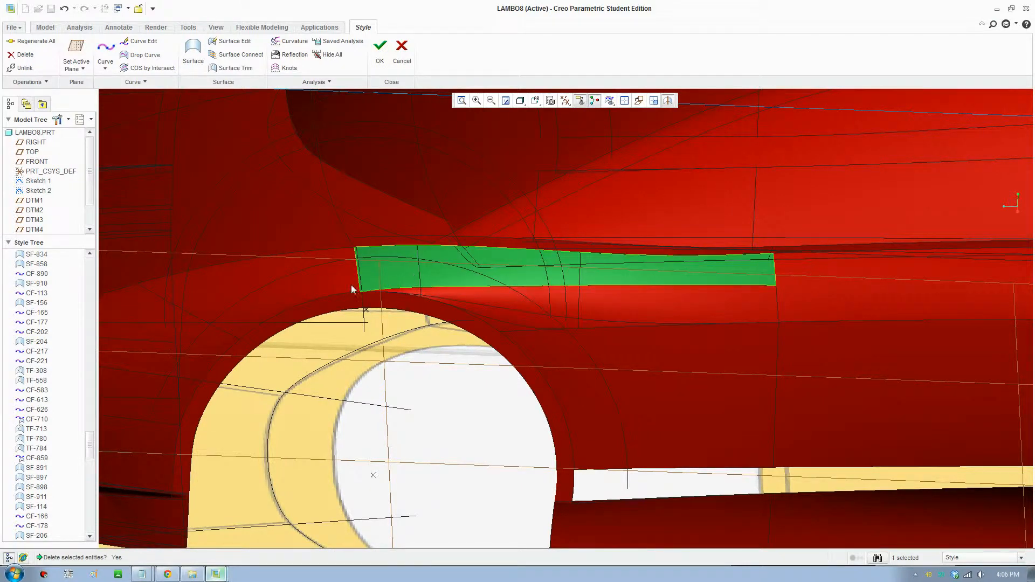
mouse_move(462, 295)
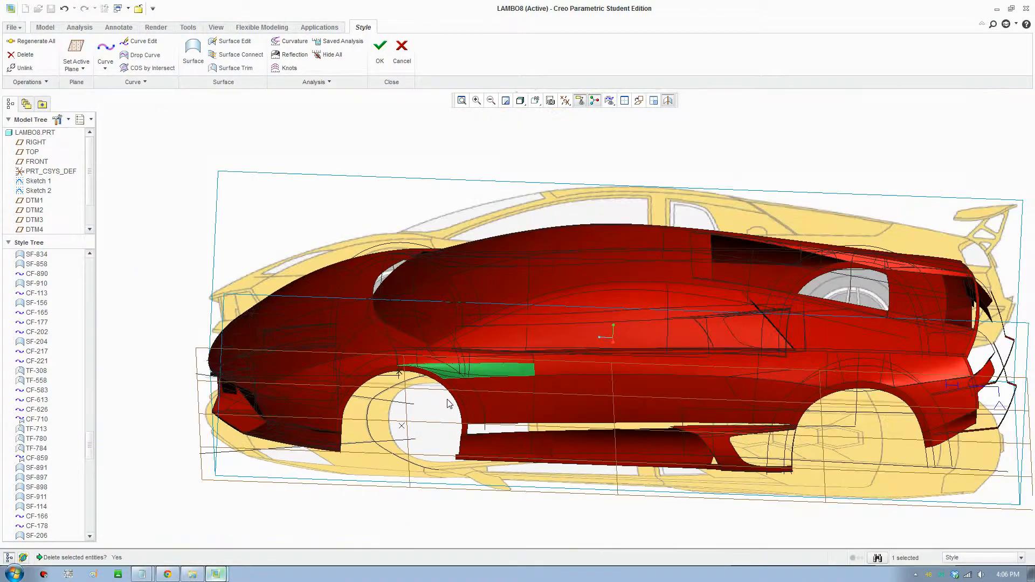
Step: Orbit the body to a side view, glance at the Analysis tools, and return to Style
left_click_drag(449, 402, 544, 460)
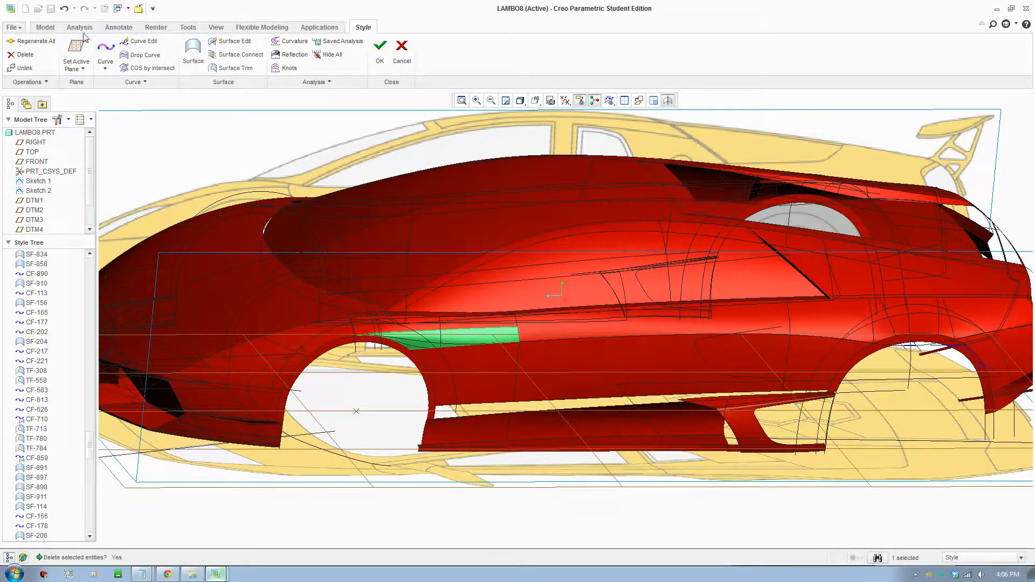
left_click(78, 27)
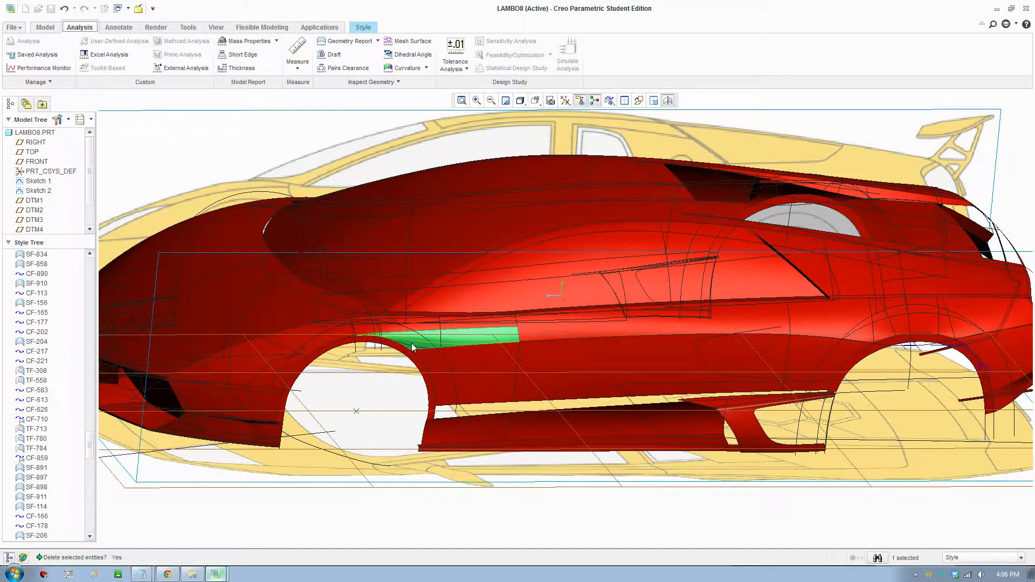
left_click(362, 27)
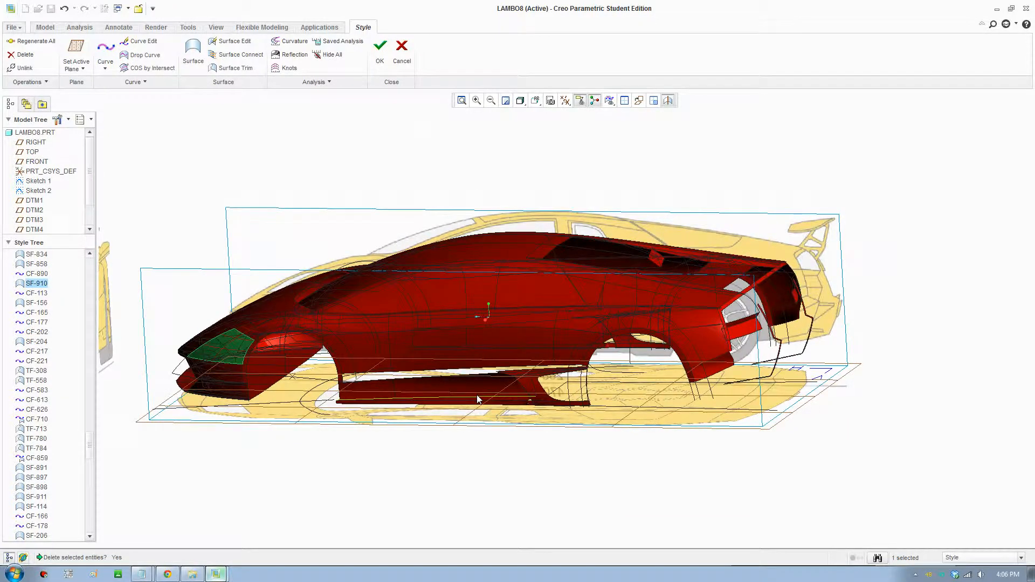
mouse_move(370, 355)
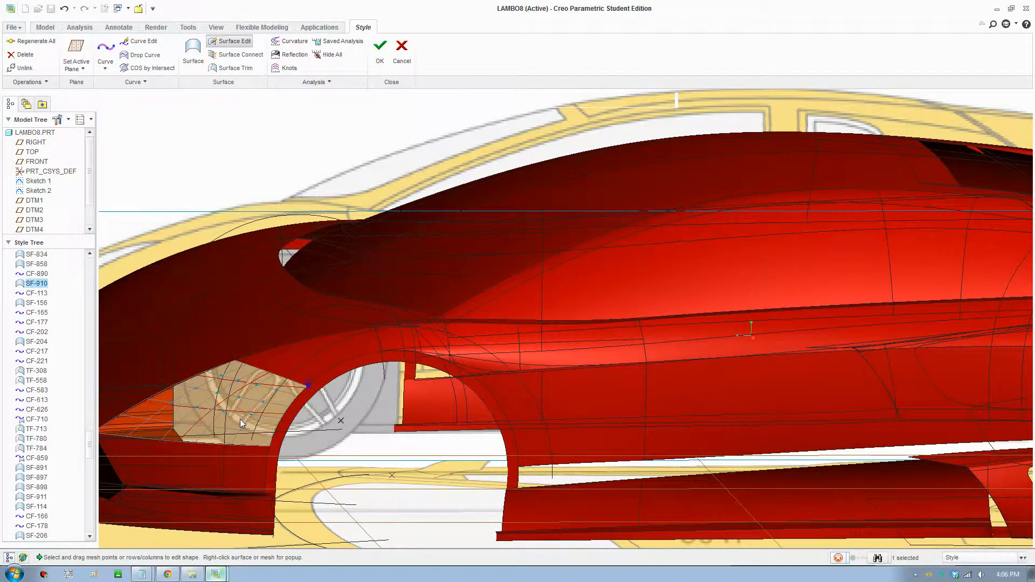
Step: Accept the mesh edit of front fender surface SF-910 with the green check
left_click(229, 41)
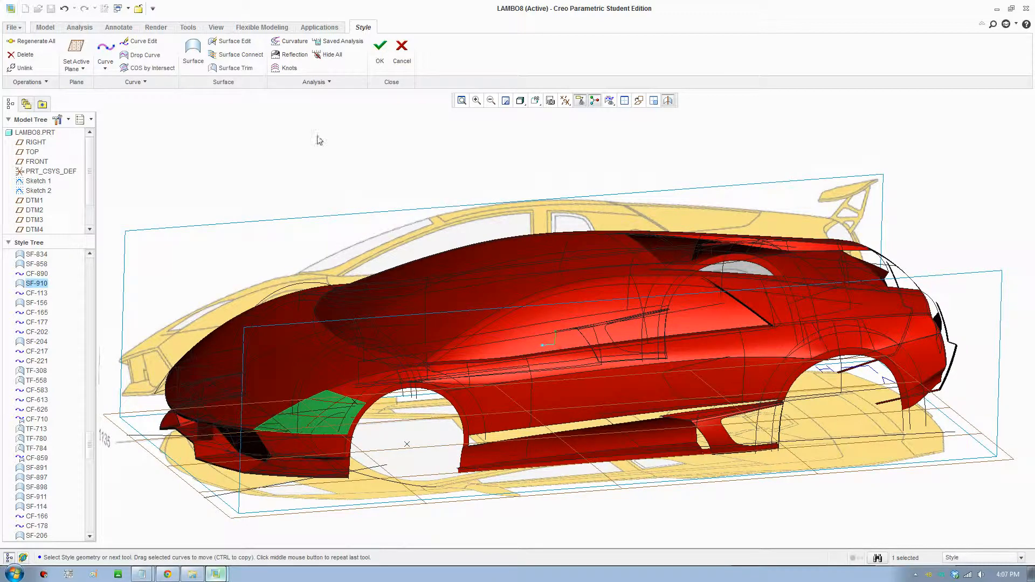
Step: Produce a quick render of the red car body from the Render Window
left_click(156, 27)
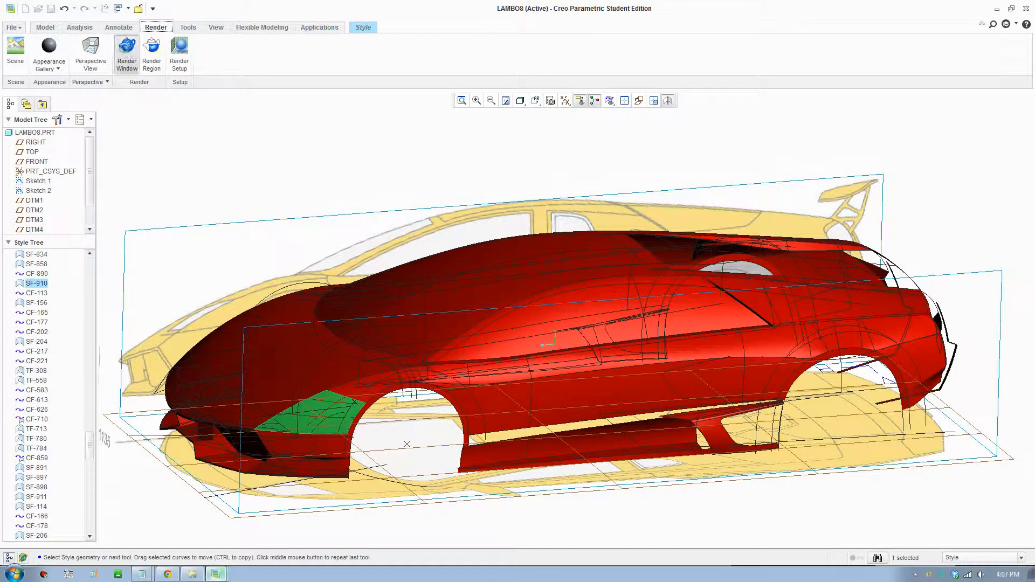
left_click(126, 52)
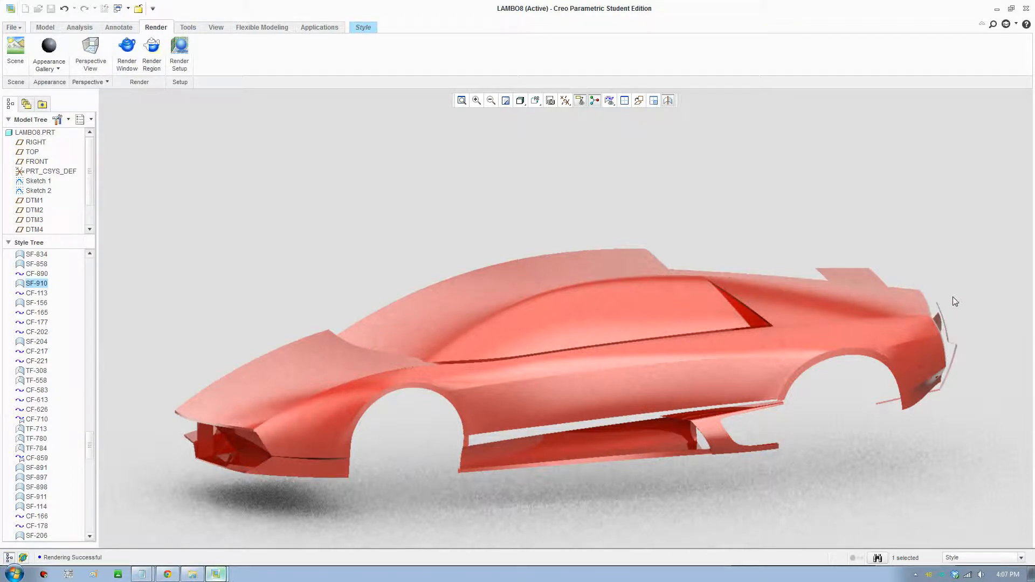
mouse_move(657, 365)
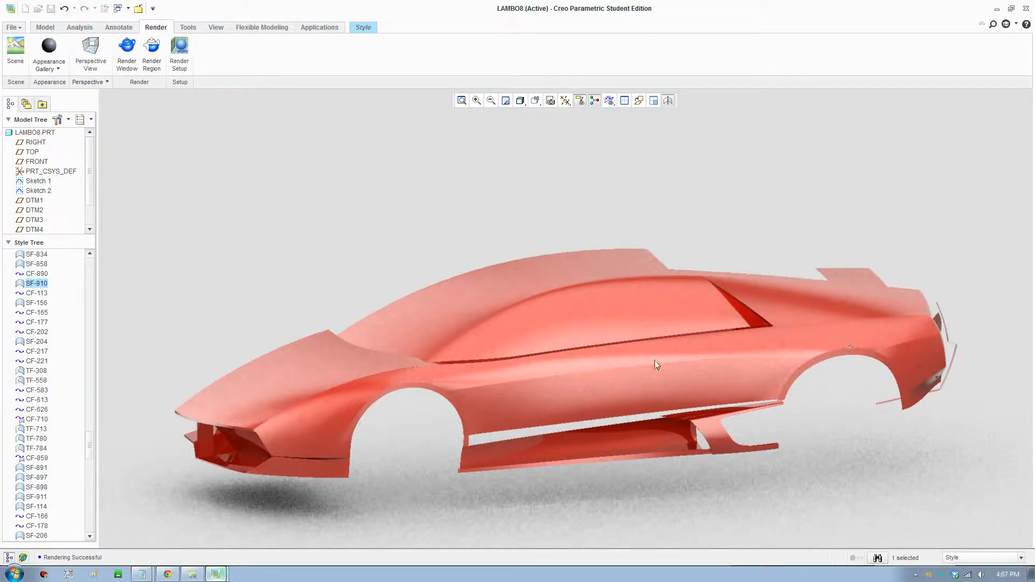